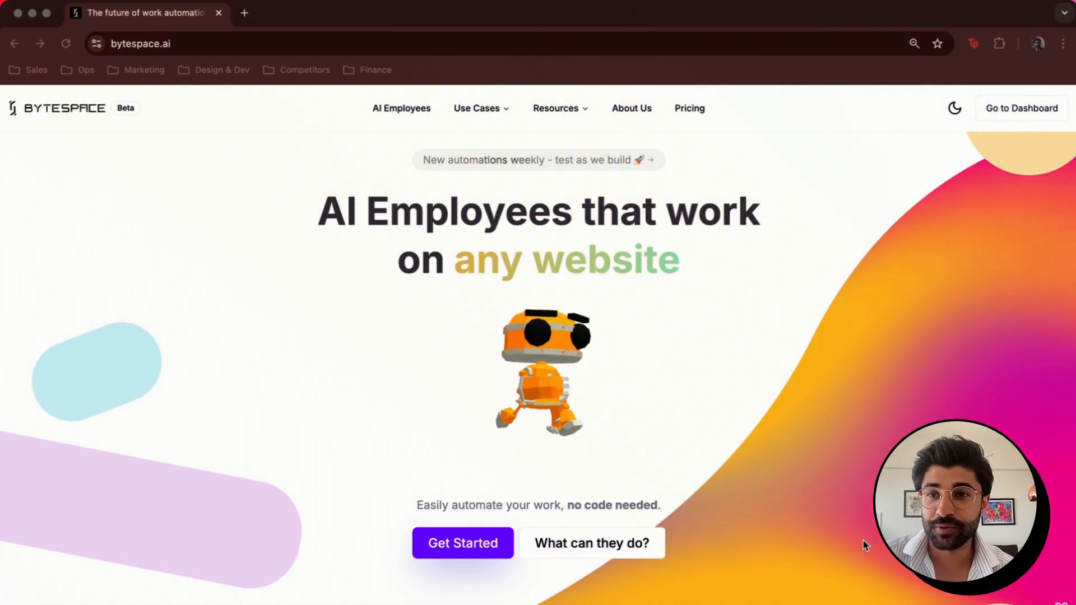
Leave the bytespace.ai landing page via 'Go to Dashboard' into the Untitled Workspace.
scroll("down", 3)
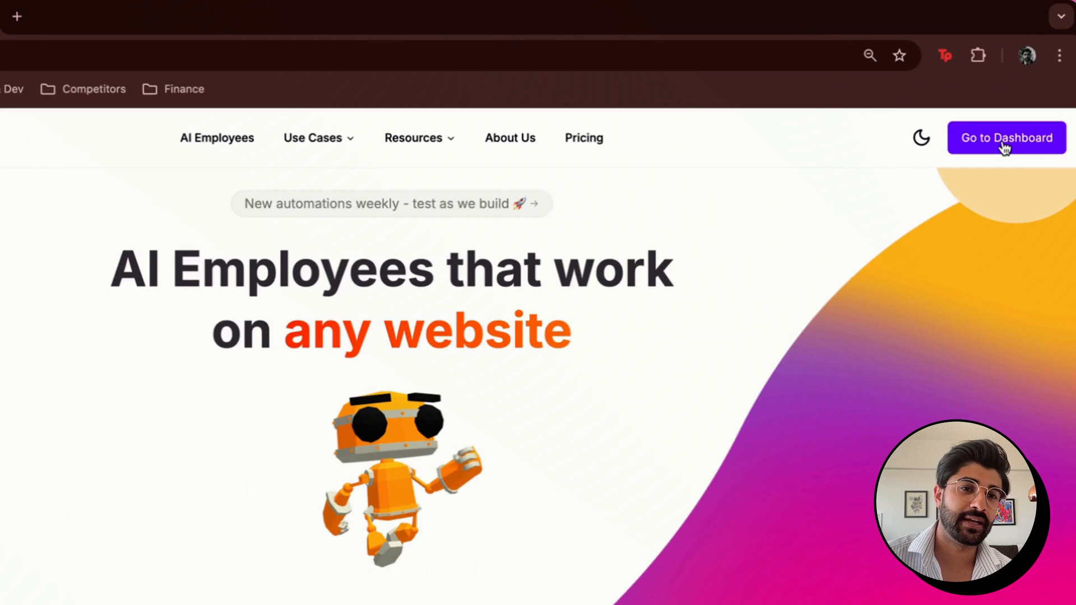
left_click(1007, 138)
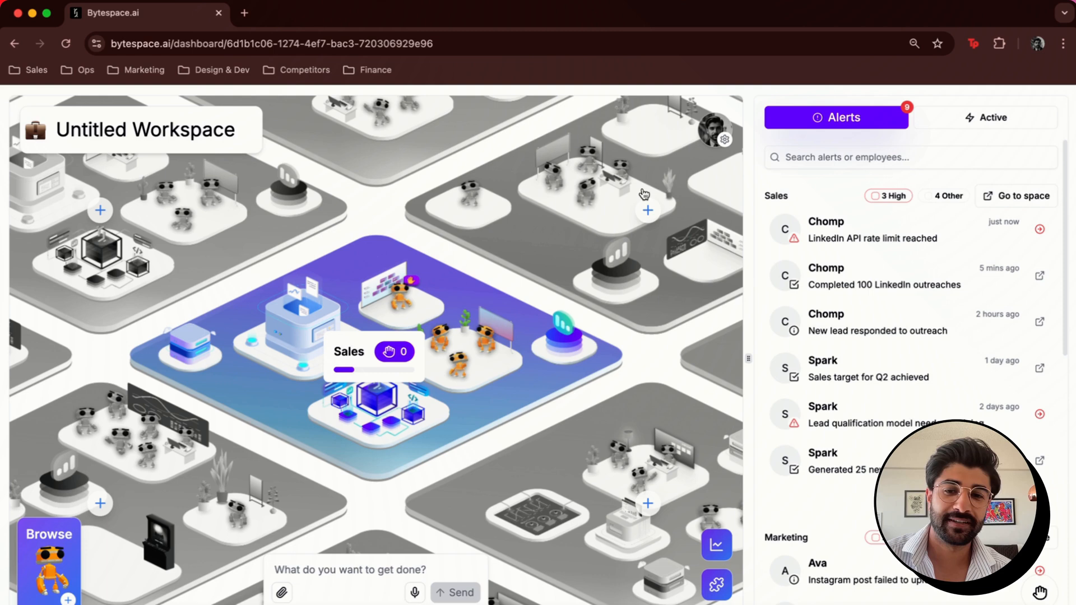
mouse_move(549, 498)
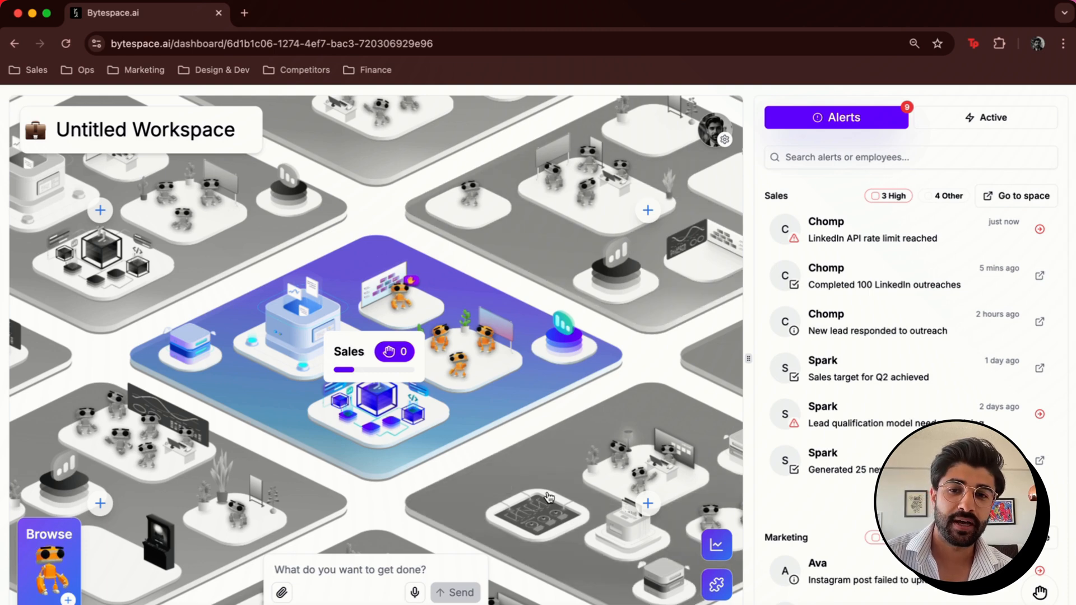
mouse_move(716, 585)
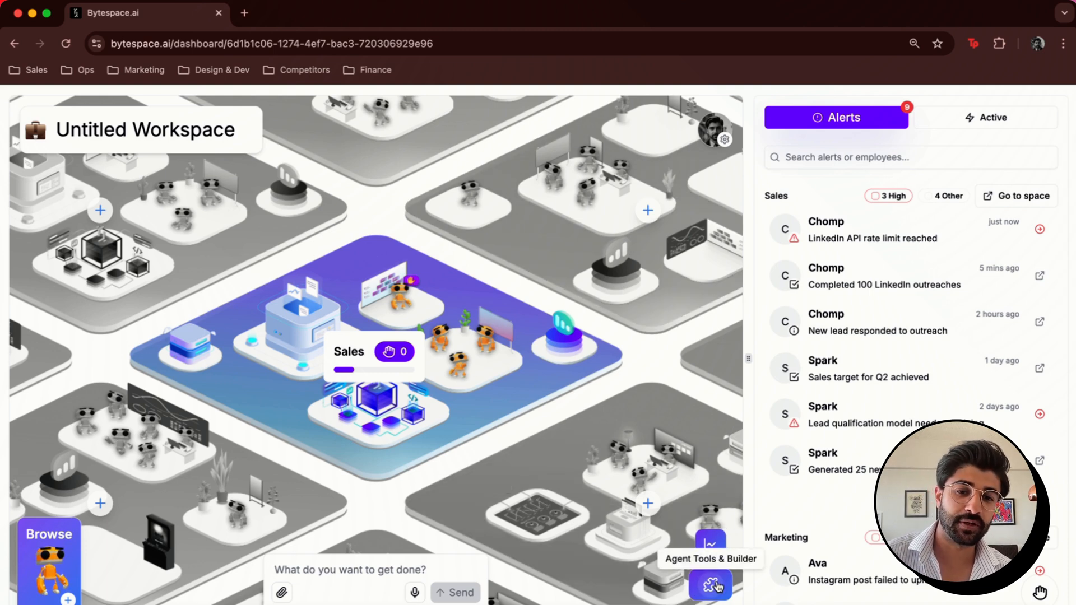
Browse the Agent Tools & Builder collection to the 'Scrape YCombinator company data' tool and its B2B filter.
left_click(710, 585)
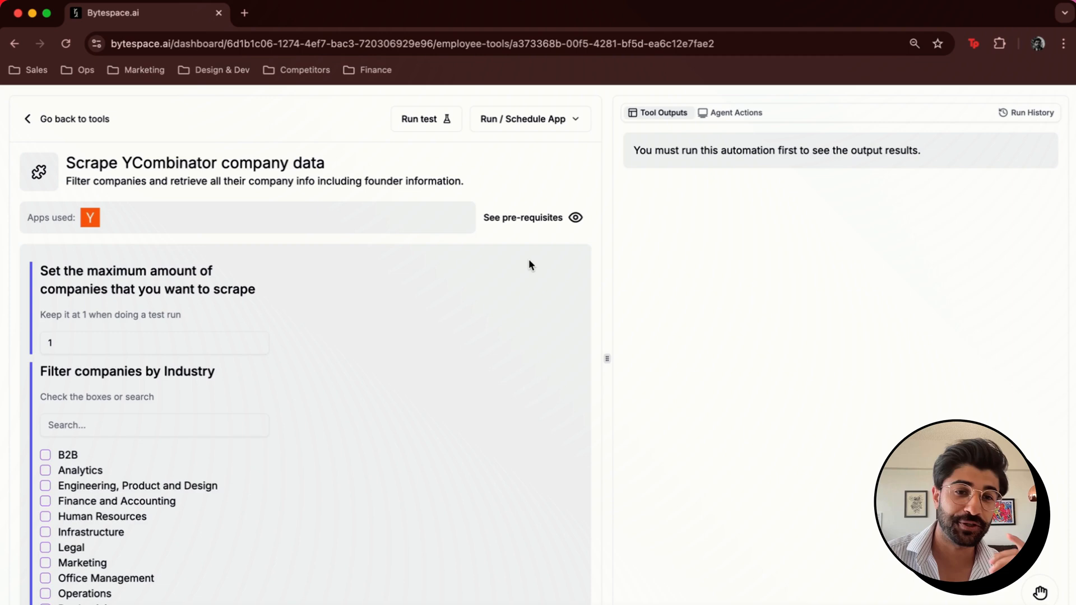
mouse_move(482, 291)
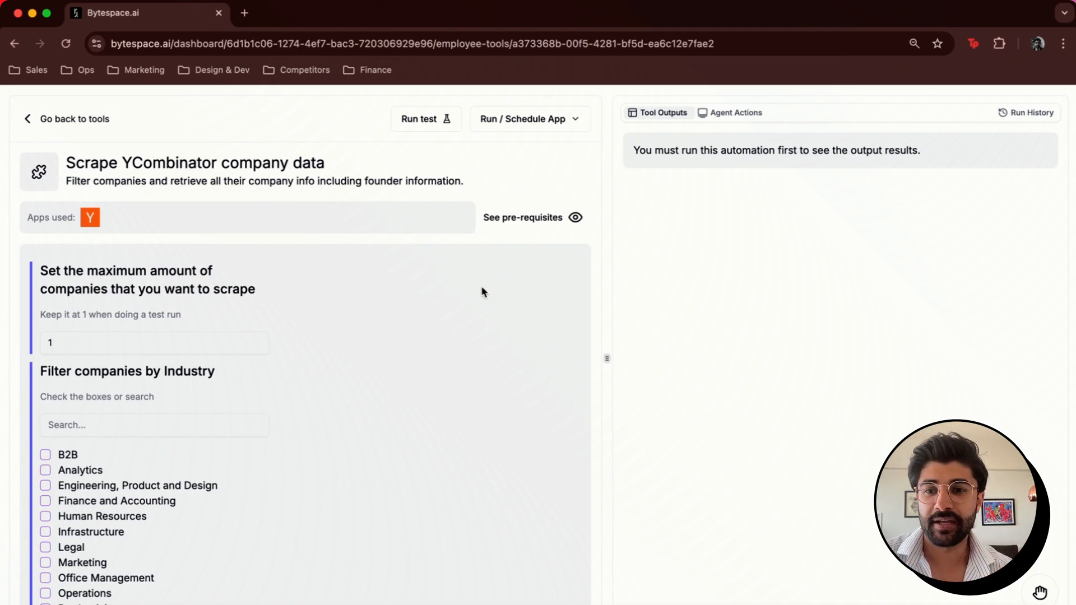
left_click_drag(607, 359, 573, 359)
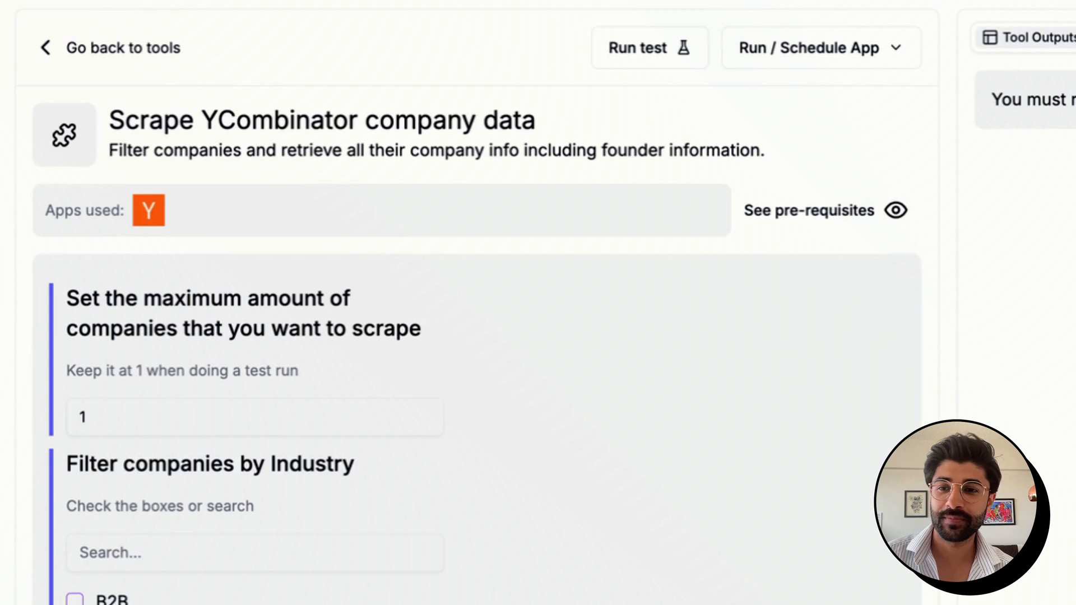
scroll("down", 3)
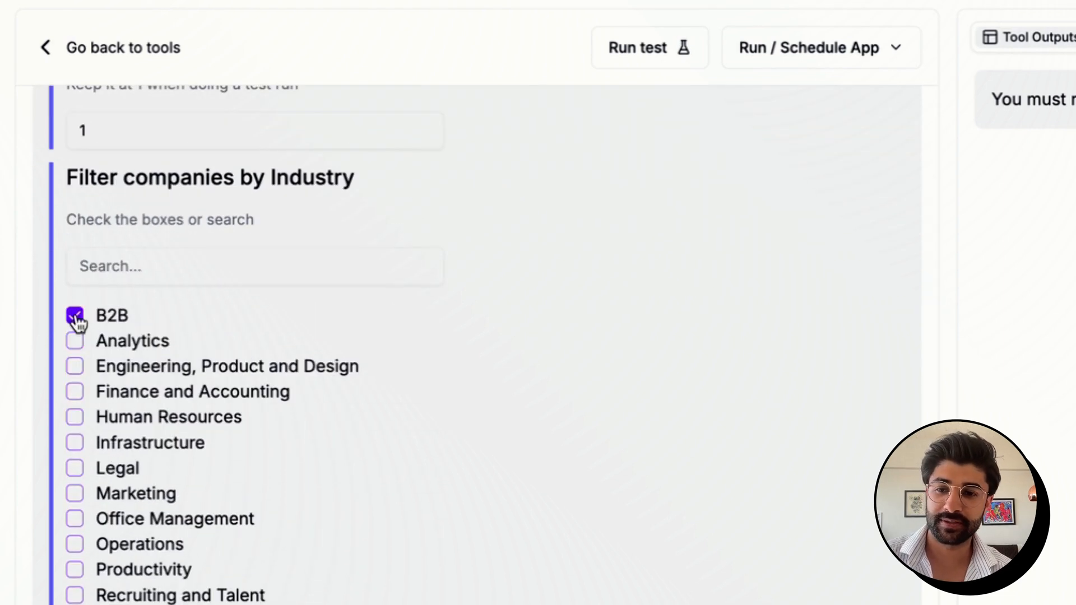
scroll("down", 3)
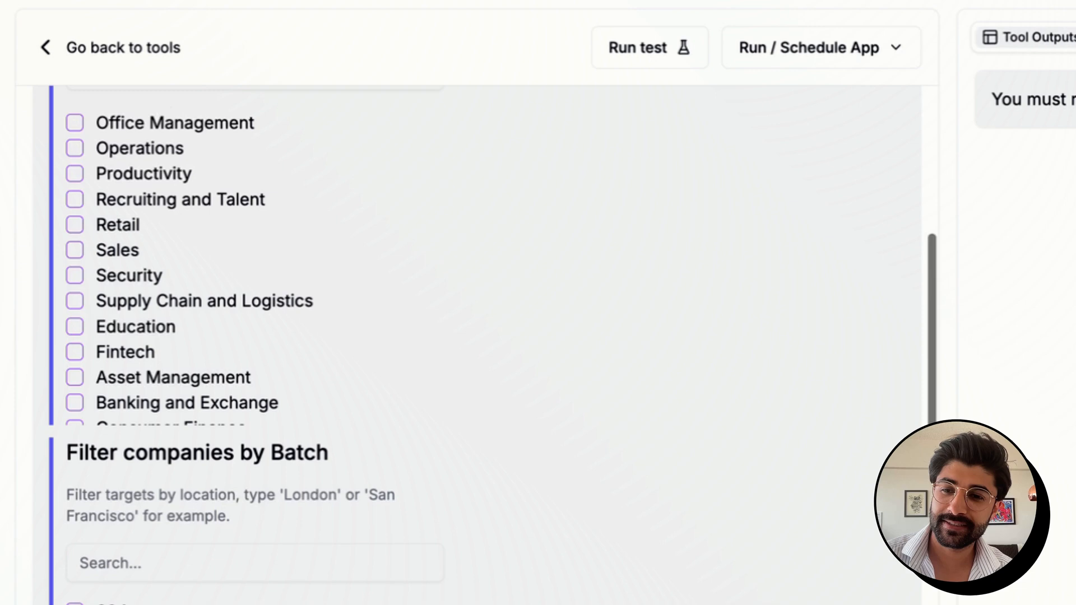
scroll("down", 3)
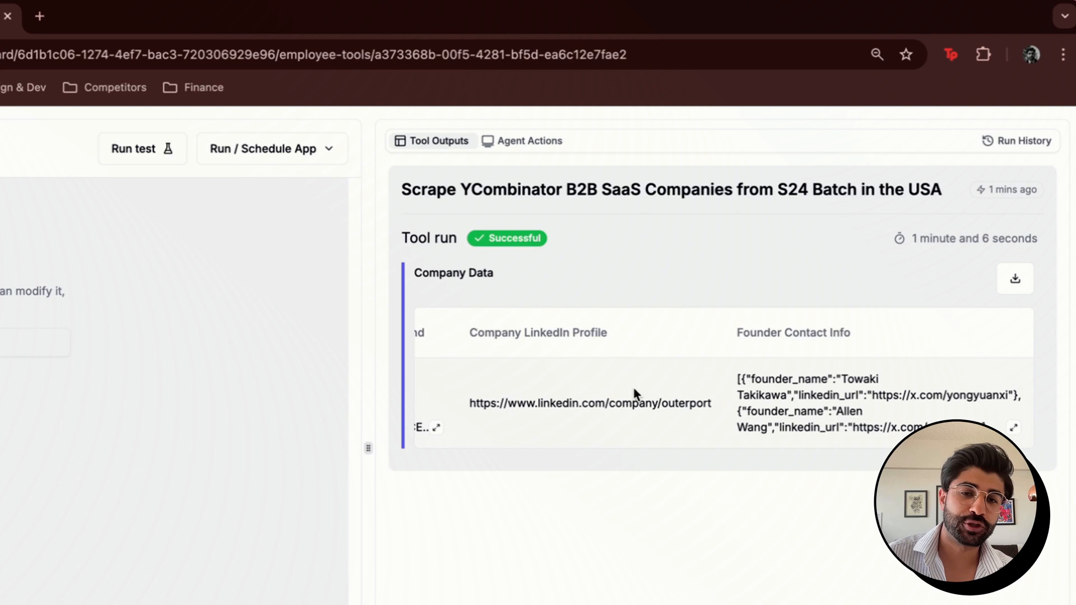
mouse_move(618, 550)
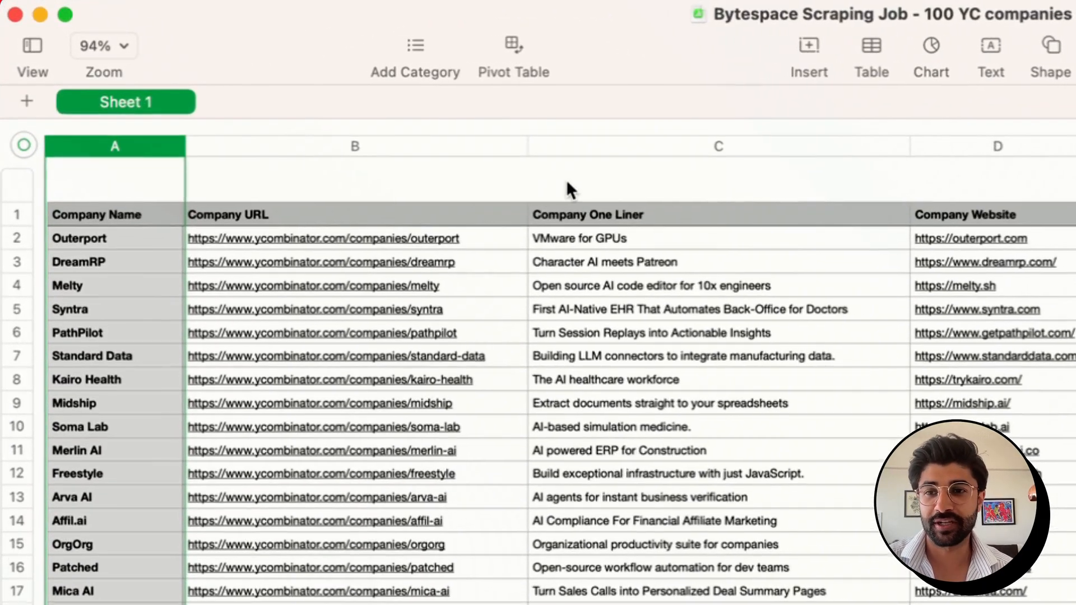
Scroll right through the 100 YC companies sheet to the Company Description column.
scroll("right", 3)
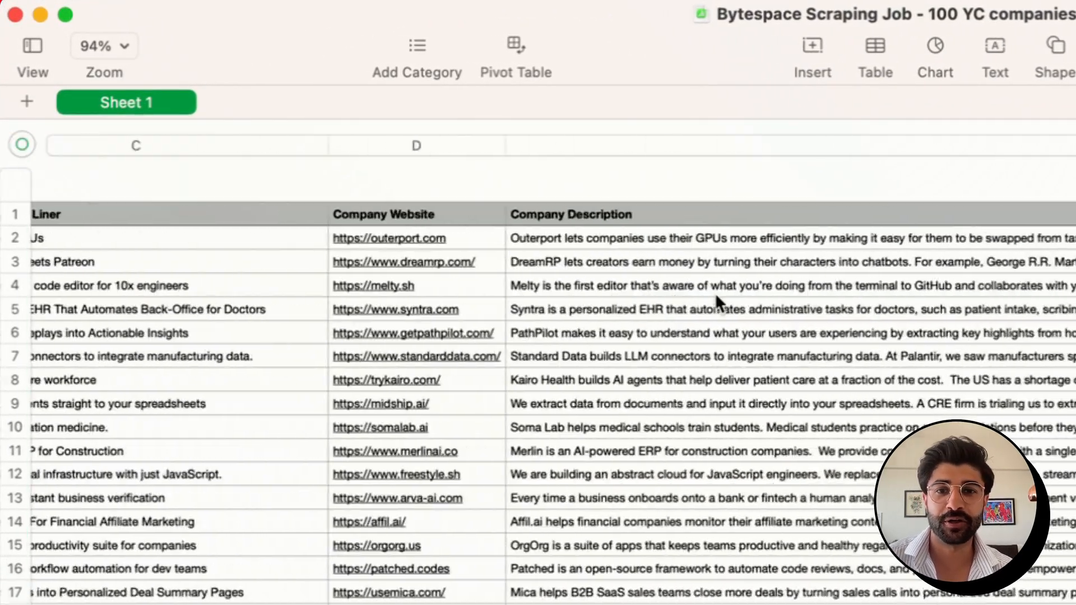